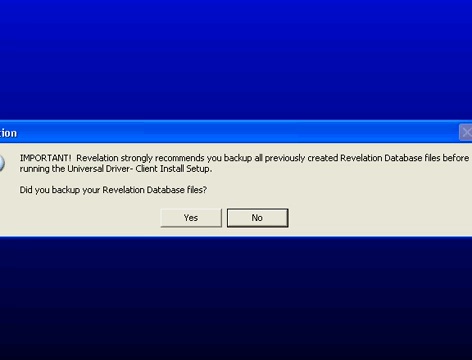
{"action": "mouse_move", "coordinate": [222, 262]}
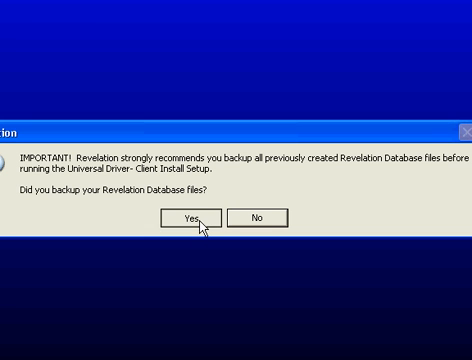
Step: Confirm the database files are backed up and accept the license agreement
{"action": "left_click", "coordinate": [200, 218]}
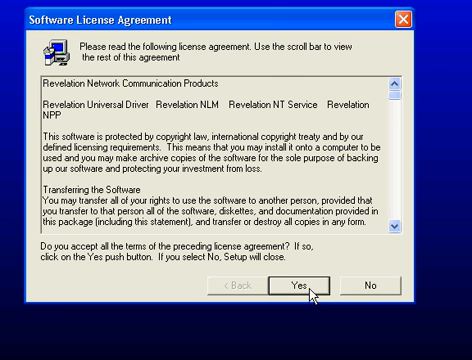
{"action": "left_click", "coordinate": [296, 290]}
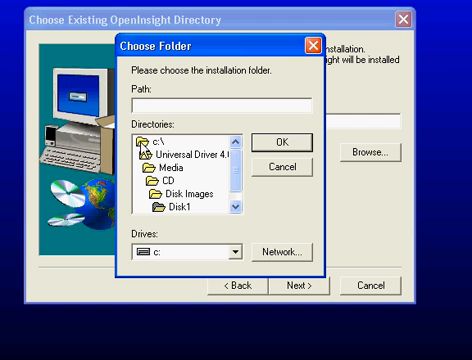
Step: Choose c:\revsoft\openinsight71 as the install folder and start copying the files
{"action": "double_click", "coordinate": [152, 138]}
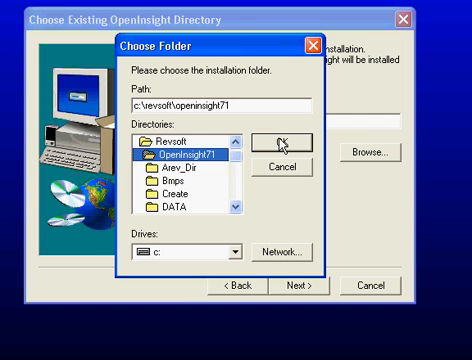
{"action": "left_click", "coordinate": [280, 140]}
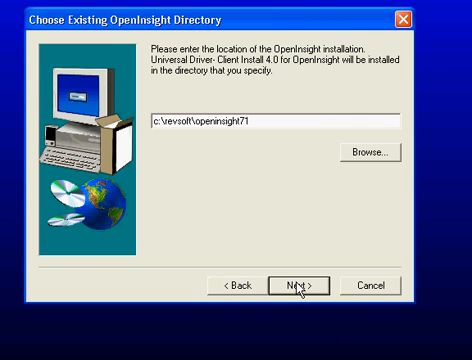
{"action": "left_click", "coordinate": [294, 286]}
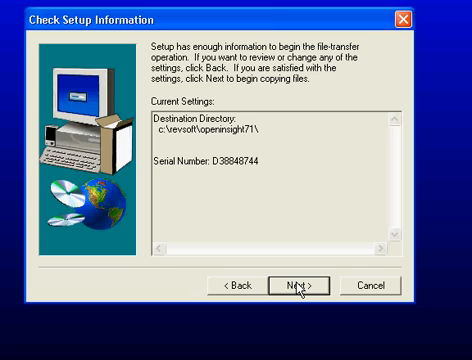
{"action": "left_click", "coordinate": [294, 284]}
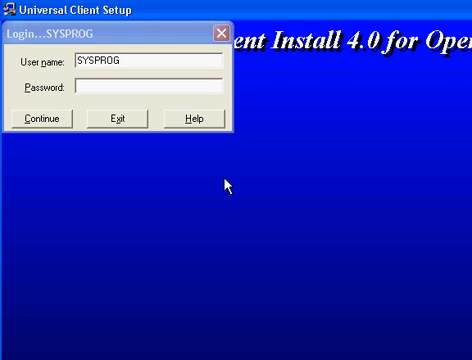
{"action": "mouse_move", "coordinate": [36, 124]}
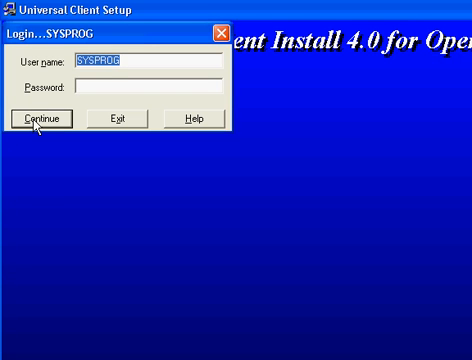
Step: Log in as SYSPROG and finish the completed client setup
{"action": "left_click", "coordinate": [38, 120]}
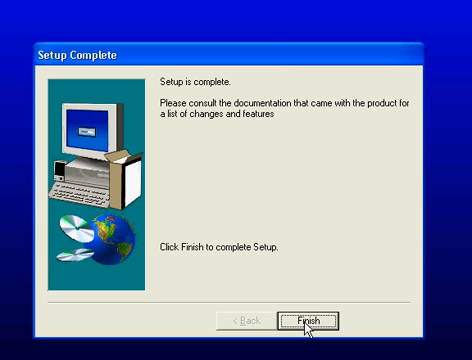
{"action": "left_click", "coordinate": [308, 316]}
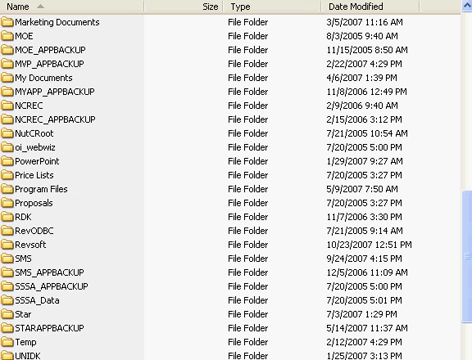
{"action": "mouse_move", "coordinate": [10, 268]}
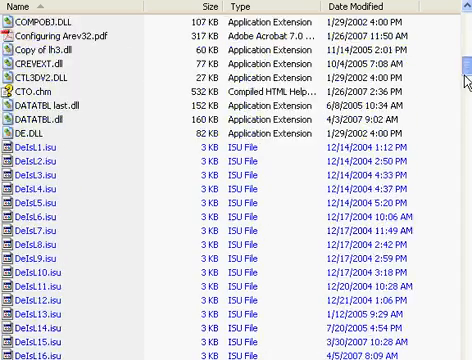
Step: Scroll the folder listing to find the server setup files
{"action": "scroll", "scroll_direction": "down", "scroll_amount": 3}
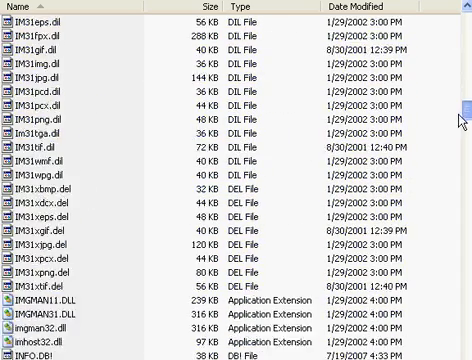
{"action": "scroll", "scroll_direction": "down", "scroll_amount": 3}
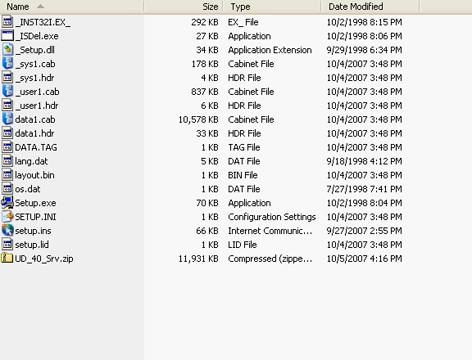
{"action": "mouse_move", "coordinate": [14, 214]}
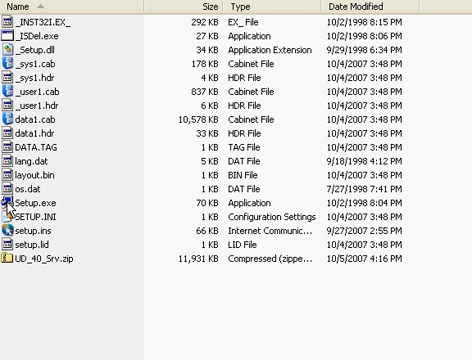
Step: Run Setup.exe to start the Universal Driver server setup
{"action": "left_click", "coordinate": [36, 200]}
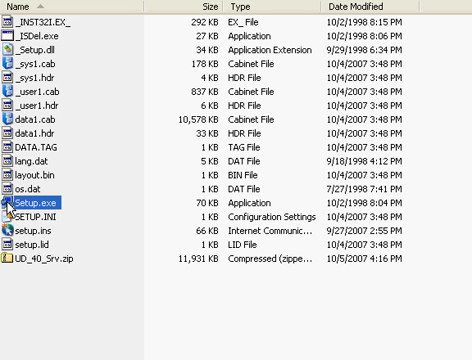
{"action": "double_click", "coordinate": [28, 194]}
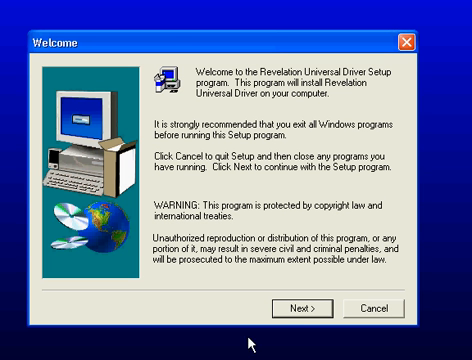
Step: Pass the welcome screen and accept the server driver license agreement
{"action": "left_click", "coordinate": [294, 308]}
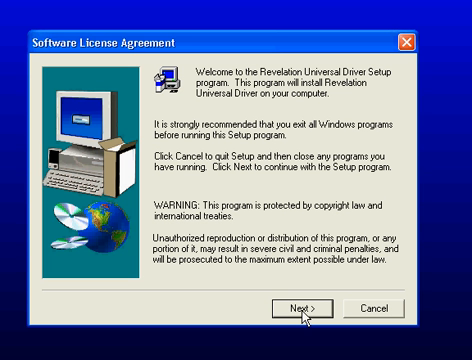
{"action": "left_click", "coordinate": [292, 308]}
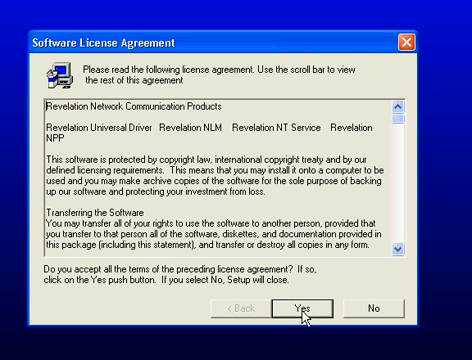
{"action": "left_click", "coordinate": [306, 302]}
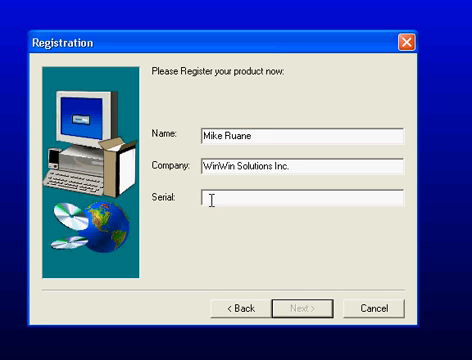
Step: Submit the product registration with the serial number
{"action": "left_click", "coordinate": [300, 308]}
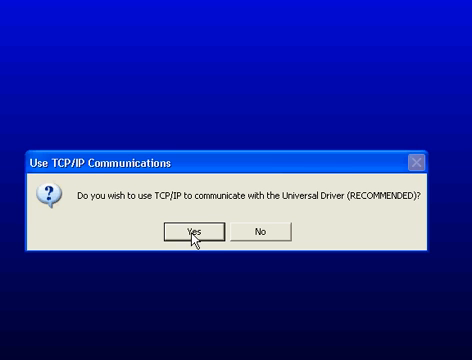
Step: Choose TCP/IP communication with port 8777 for the Universal Driver
{"action": "left_click", "coordinate": [184, 232]}
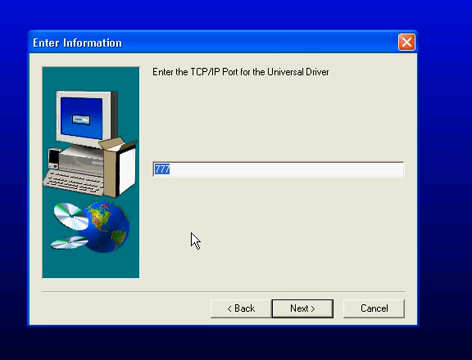
{"action": "type", "text": "8"}
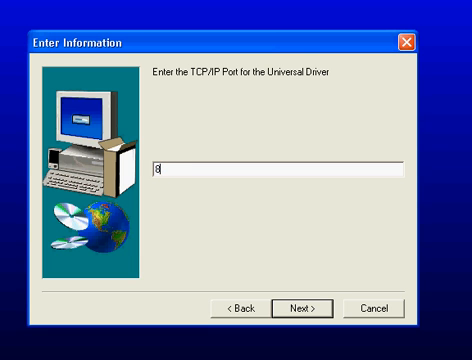
{"action": "type", "text": "777"}
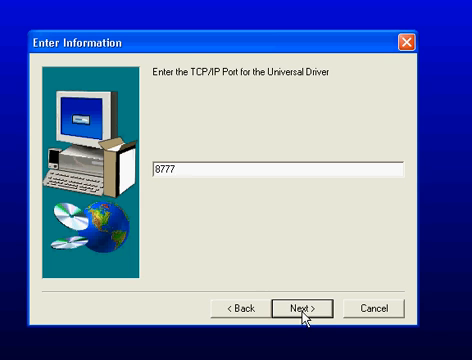
{"action": "left_click", "coordinate": [300, 308]}
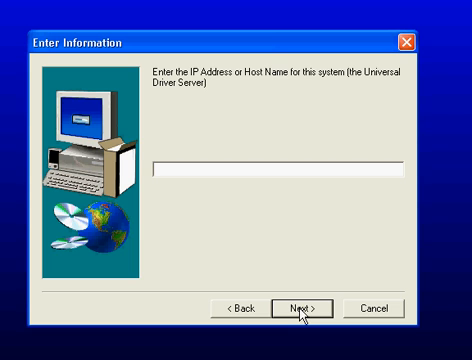
Step: Set the Universal Driver Server address to 127.0.0.1 and continue
{"action": "type", "text": "127."}
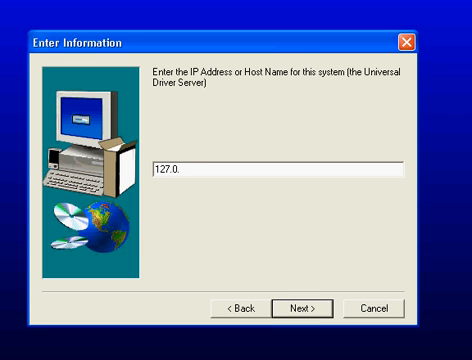
{"action": "type", "text": "0.1"}
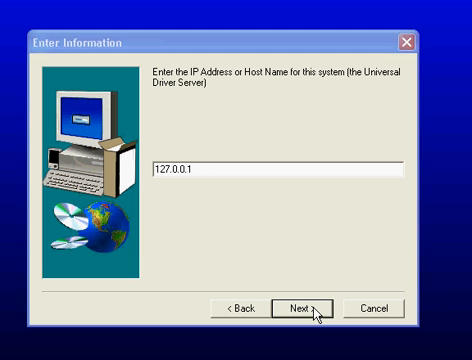
{"action": "left_click", "coordinate": [302, 308]}
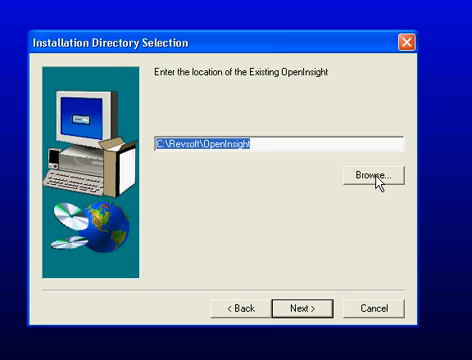
Step: Accept the existing OpenInsight installation folder as the location
{"action": "left_click", "coordinate": [378, 176]}
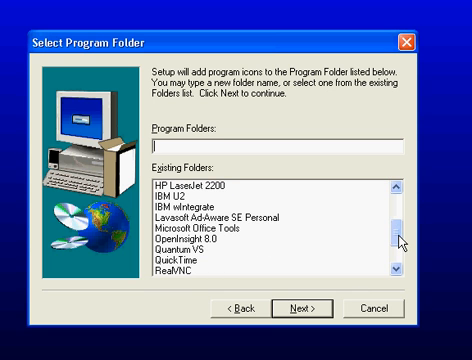
Step: Name the program folder 'Universal Driver 4.0'
{"action": "scroll", "scroll_direction": "down", "scroll_amount": 3}
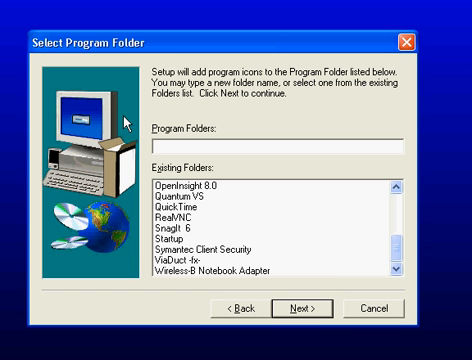
{"action": "type", "text": "U"}
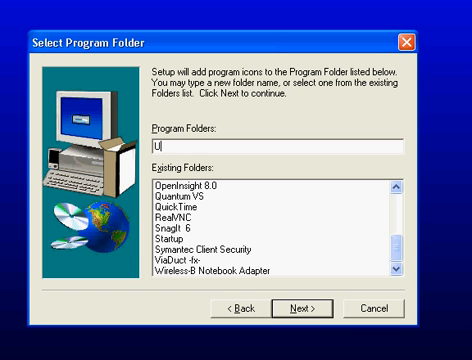
{"action": "type", "text": "niversal"}
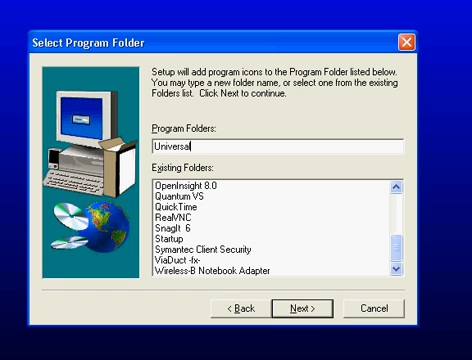
{"action": "type", "text": "Driv"}
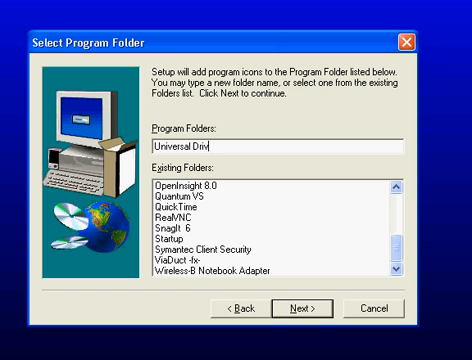
{"action": "type", "text": "er 4.0"}
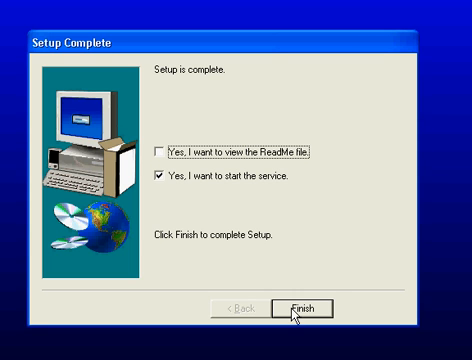
Step: Finish setup with 'Yes, I want to start the service' left checked
{"action": "left_click", "coordinate": [298, 308]}
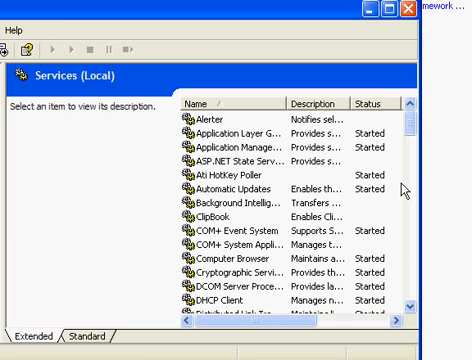
{"action": "scroll", "scroll_direction": "down", "scroll_amount": 3}
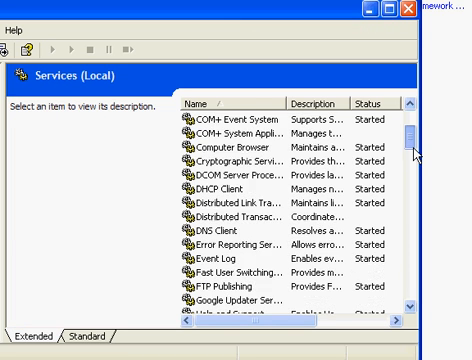
{"action": "scroll", "scroll_direction": "down", "scroll_amount": 3}
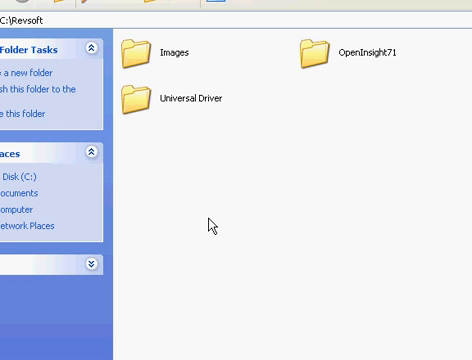
{"action": "mouse_move", "coordinate": [316, 50]}
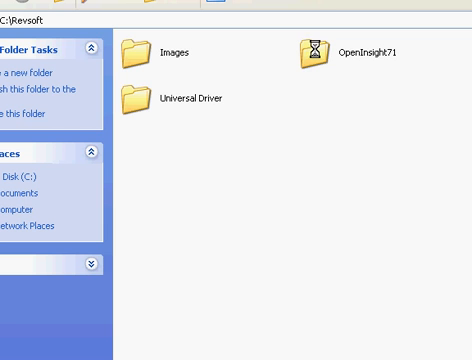
Step: Enter the OpenInsight71 folder under C:\Revsoft and scroll through its file list
{"action": "double_click", "coordinate": [308, 50]}
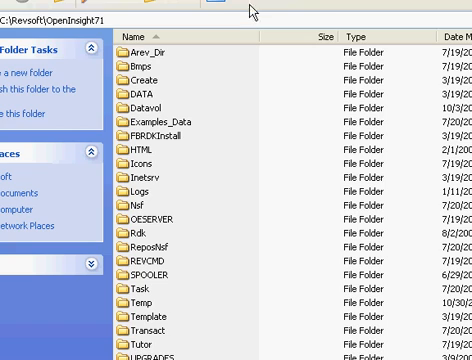
{"action": "mouse_move", "coordinate": [250, 12]}
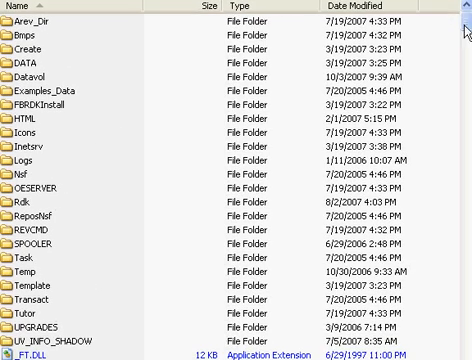
{"action": "scroll", "scroll_direction": "down", "scroll_amount": 3}
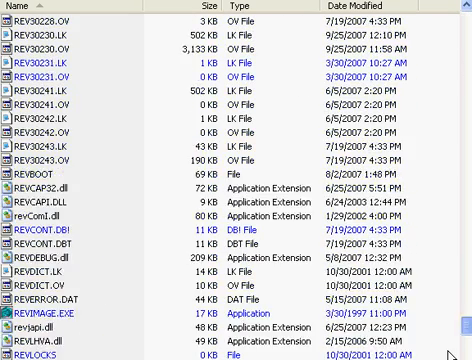
{"action": "scroll", "scroll_direction": "down", "scroll_amount": 3}
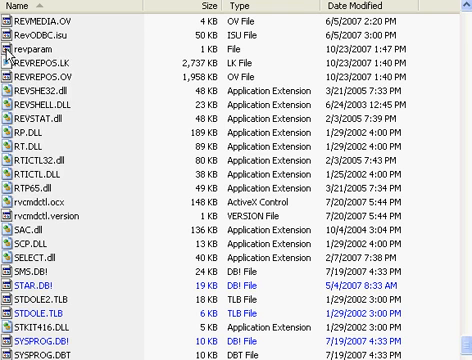
Step: Bring up the revparam file's context menu, then open revparam for editing
{"action": "right_click", "coordinate": [30, 48]}
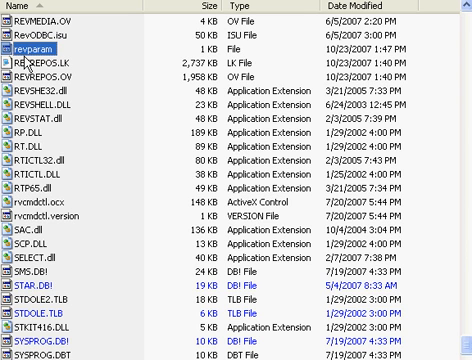
{"action": "double_click", "coordinate": [40, 48]}
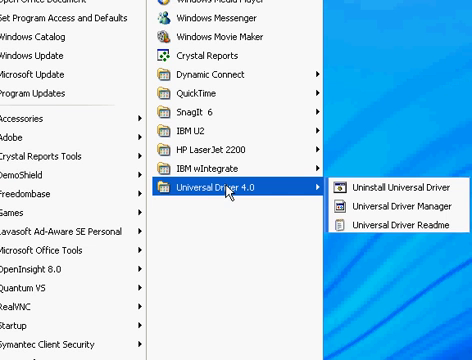
{"action": "mouse_move", "coordinate": [398, 208]}
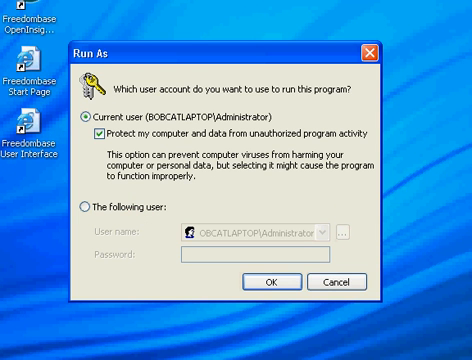
{"action": "mouse_move", "coordinate": [264, 276]}
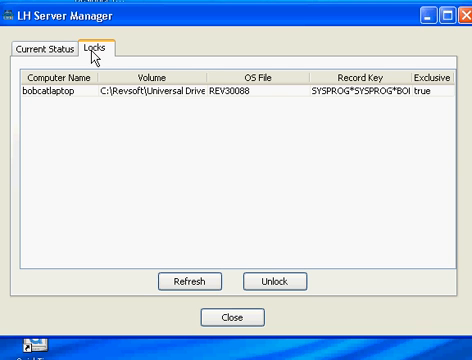
{"action": "mouse_move", "coordinate": [236, 324]}
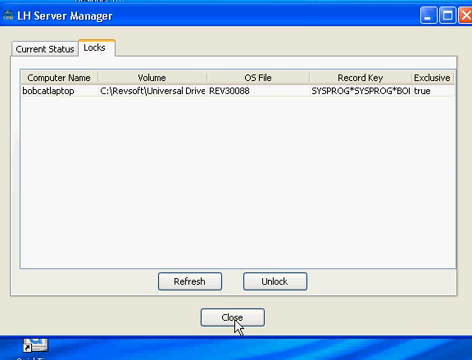